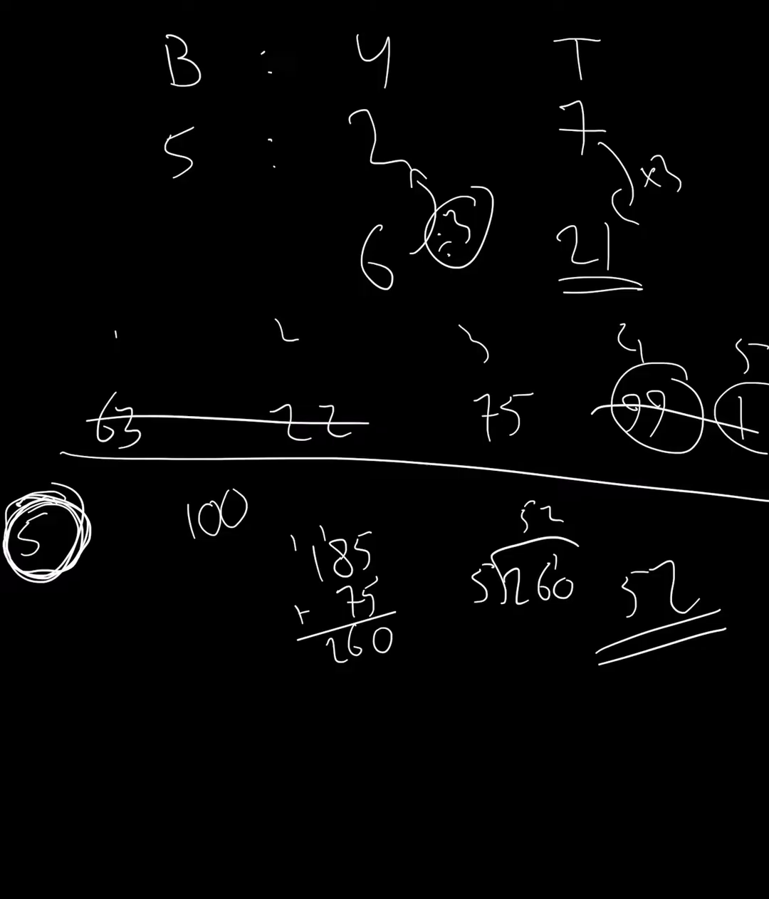
Step: Scroll down to empty canvas space and handwrite the values 1, 5, 10 and 50 in a column
scroll(down, 3)
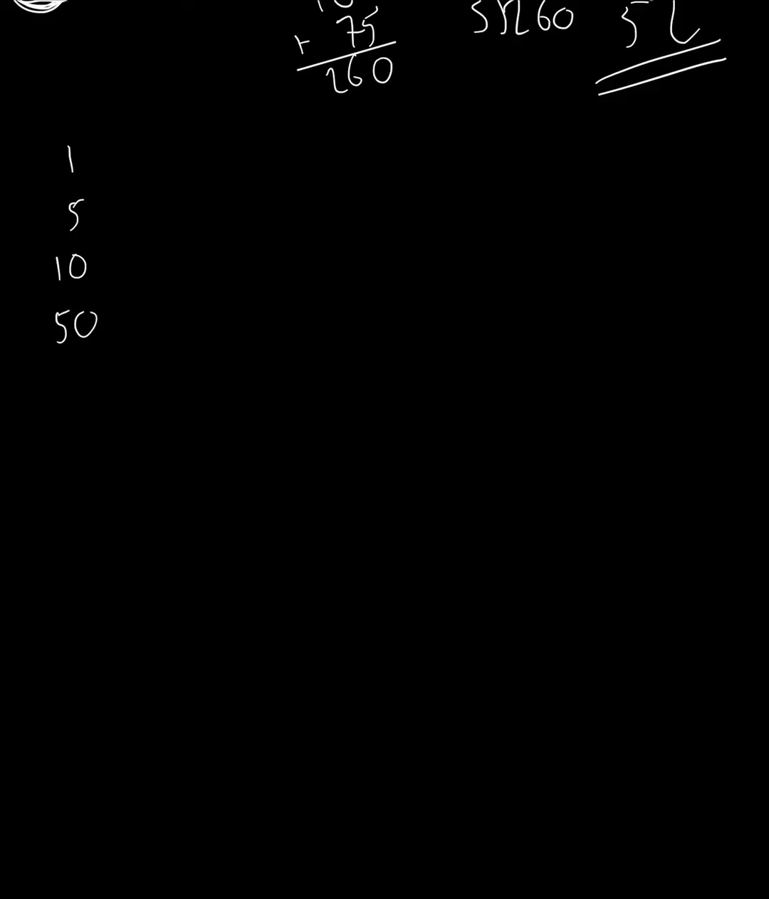
Step: Write 100, 500 and 1000 beneath 50 in the column
text(100)
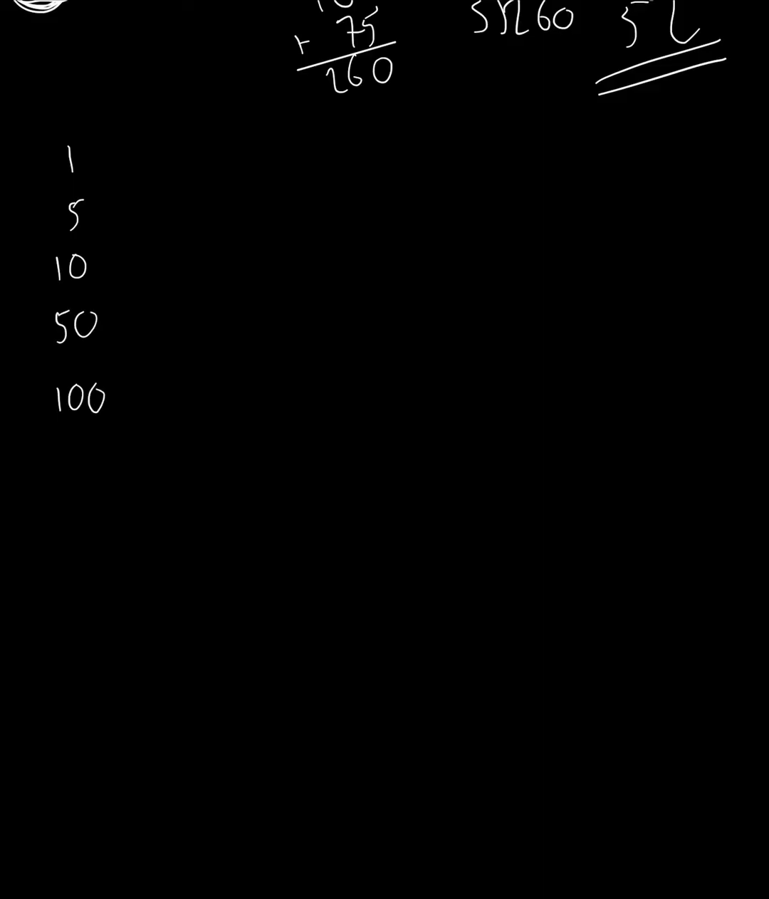
text(500)
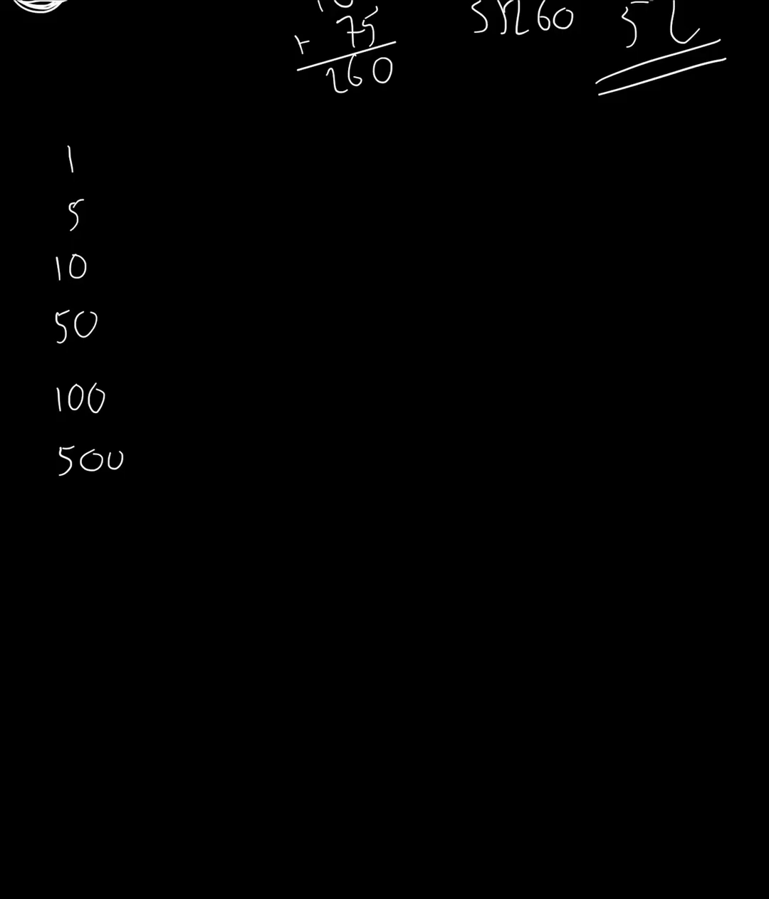
text(1000 -)
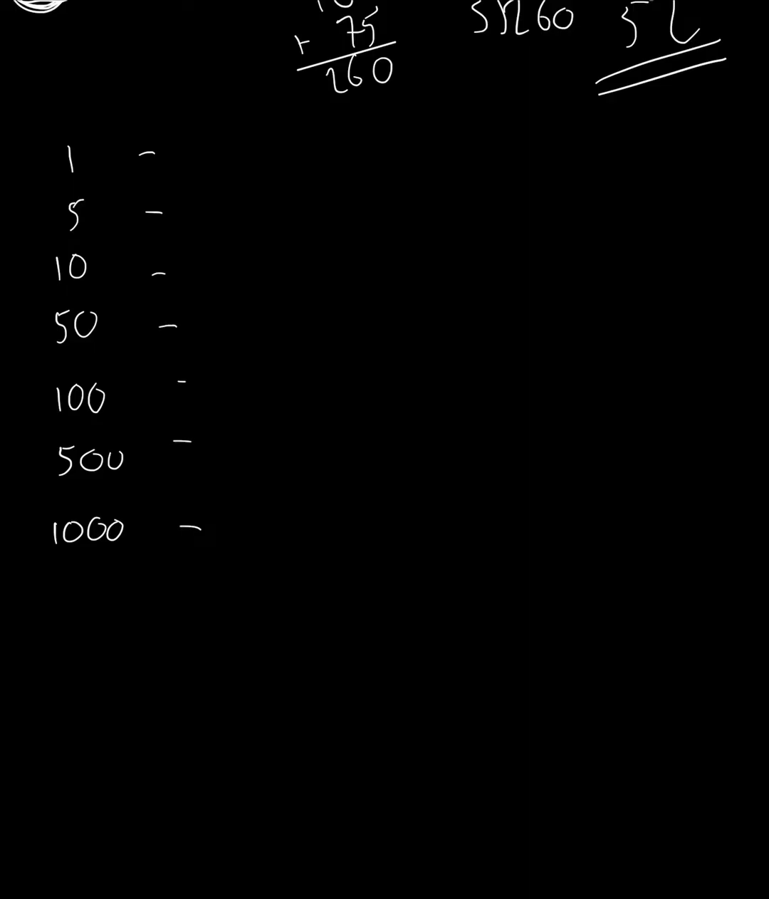
Step: Add a dash after each value and draw the Roman numeral I beside 1
drag(210, 143, 214, 174)
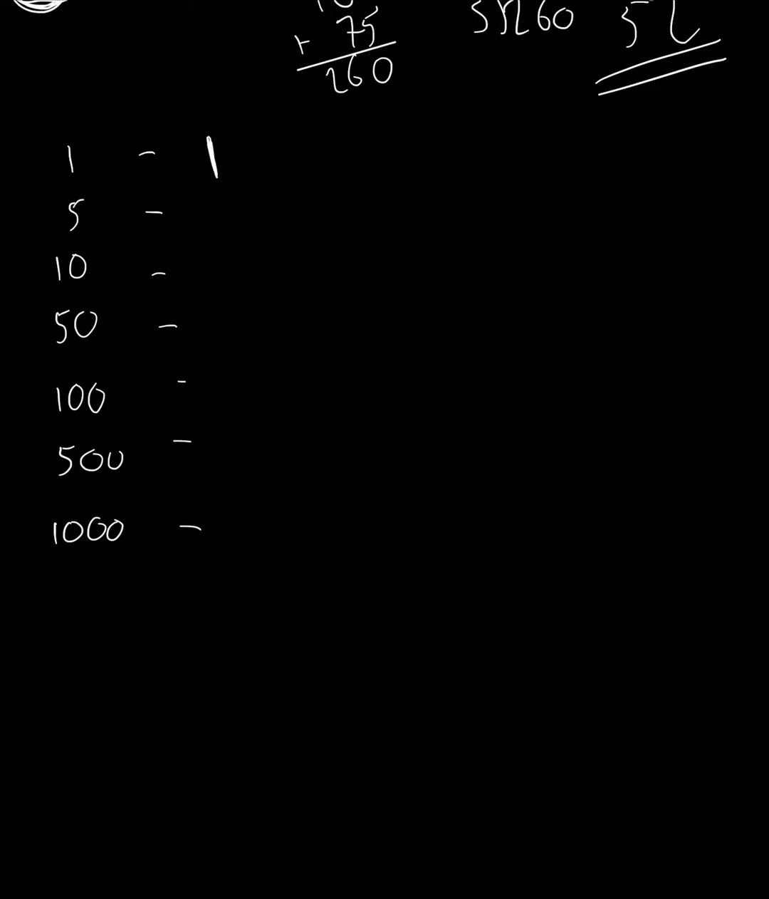